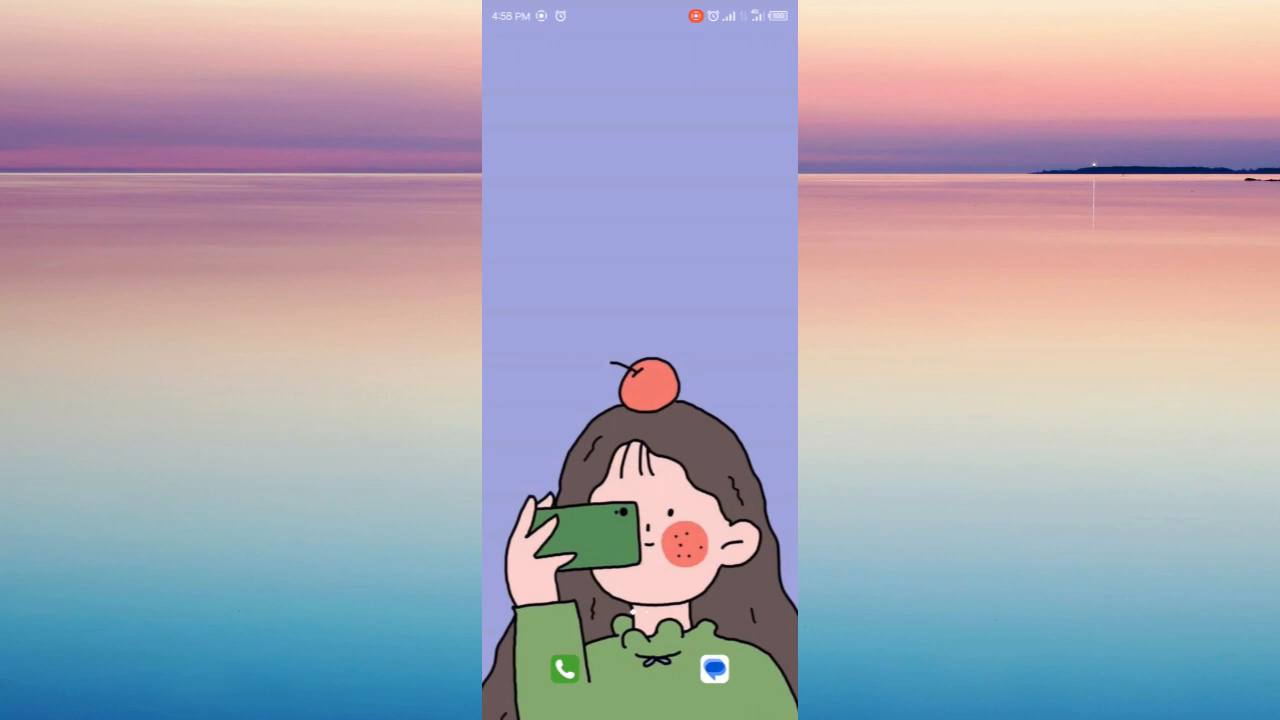
# Open the Play Store from the app drawer and find Spotify's listing
pyautogui.scroll(3)
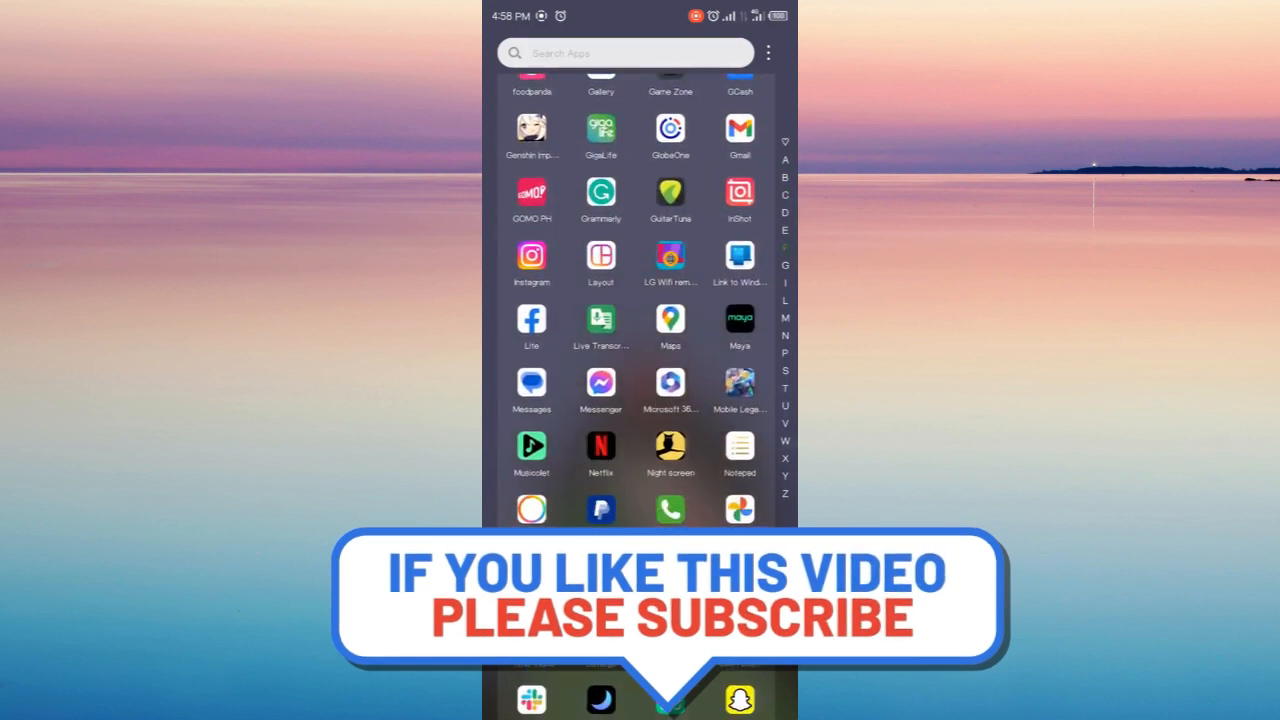
pyautogui.click(624, 52)
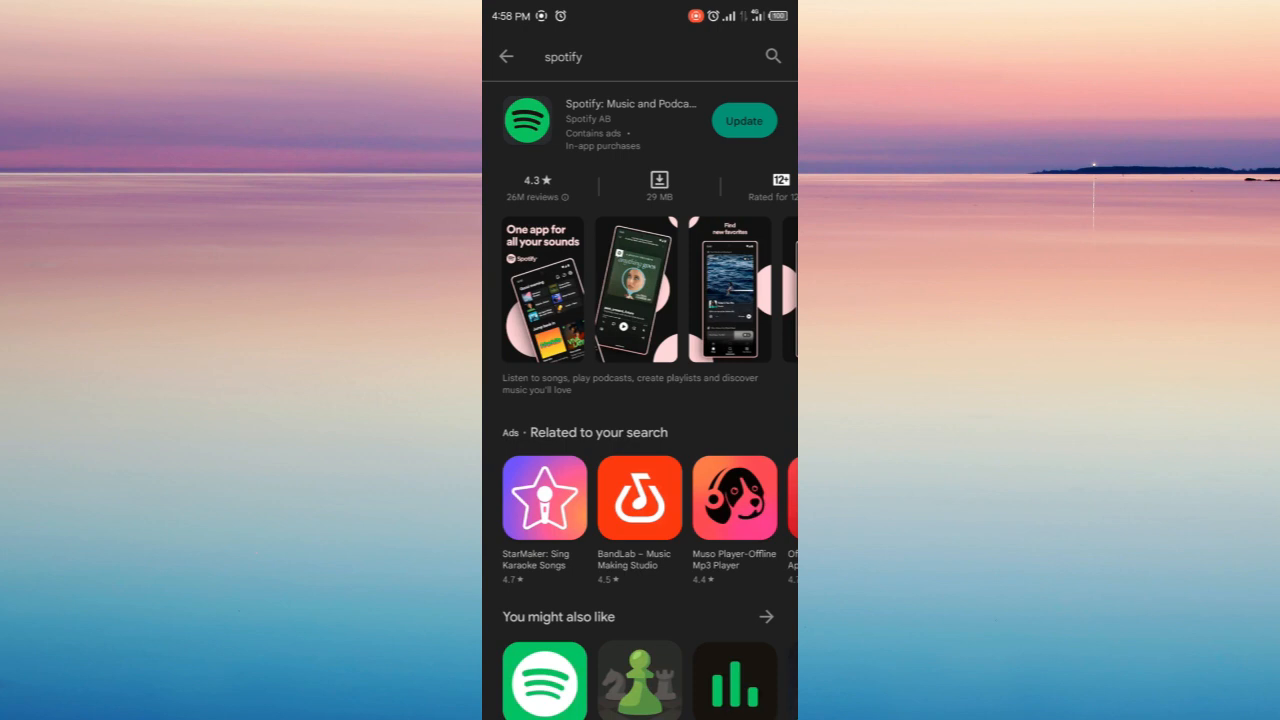
pyautogui.click(526, 120)
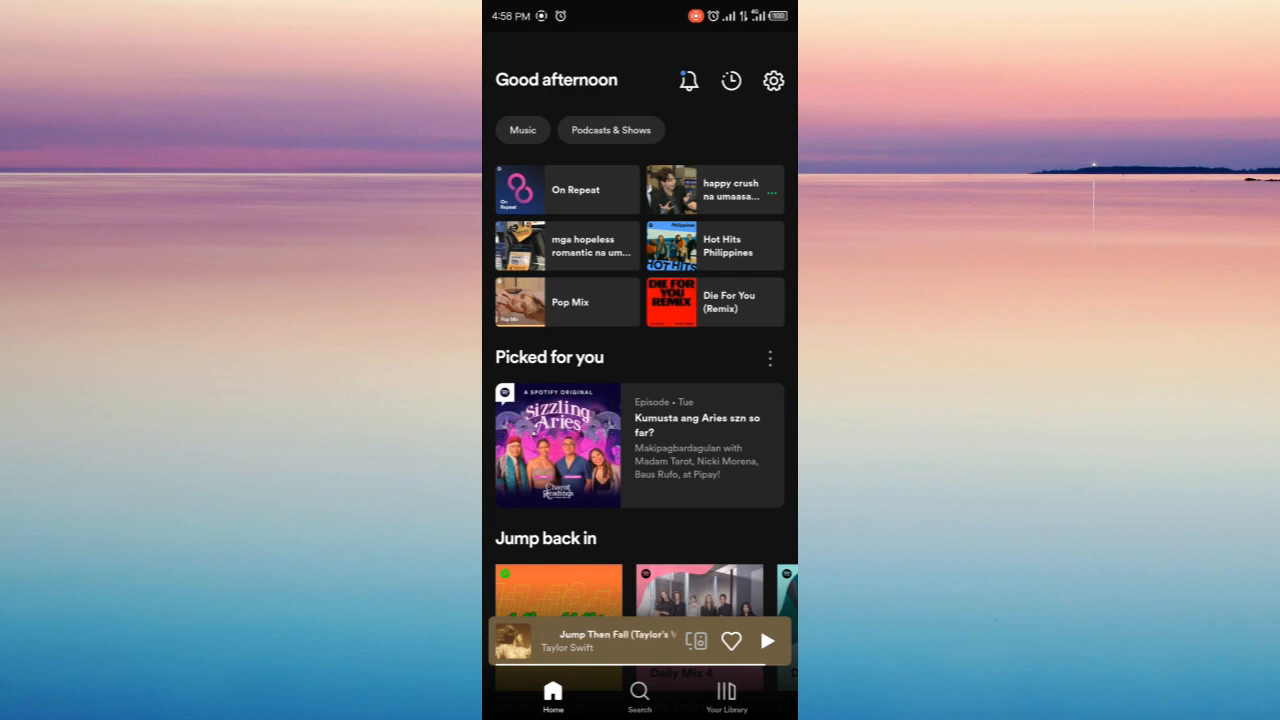
# Scroll the Home feed to Pop Mix and browse its tracks such as Sue Me and Ghost
pyautogui.scroll(-3)
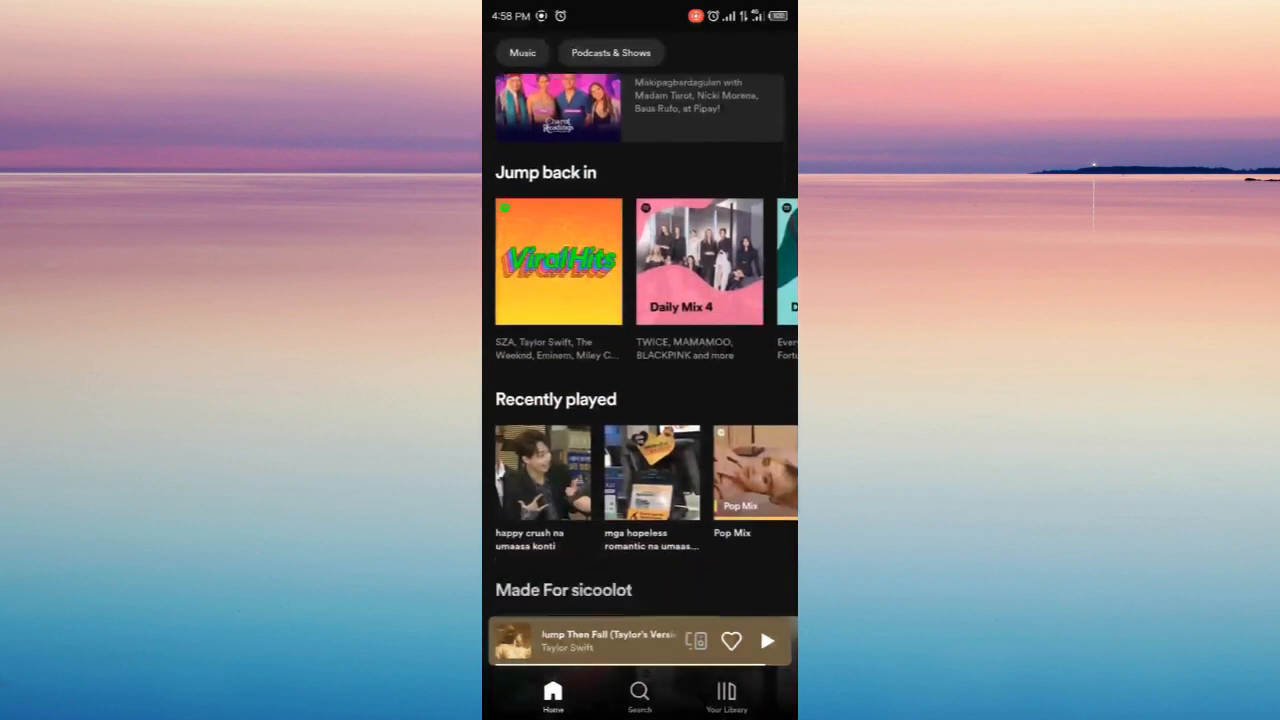
pyautogui.scroll(-3)
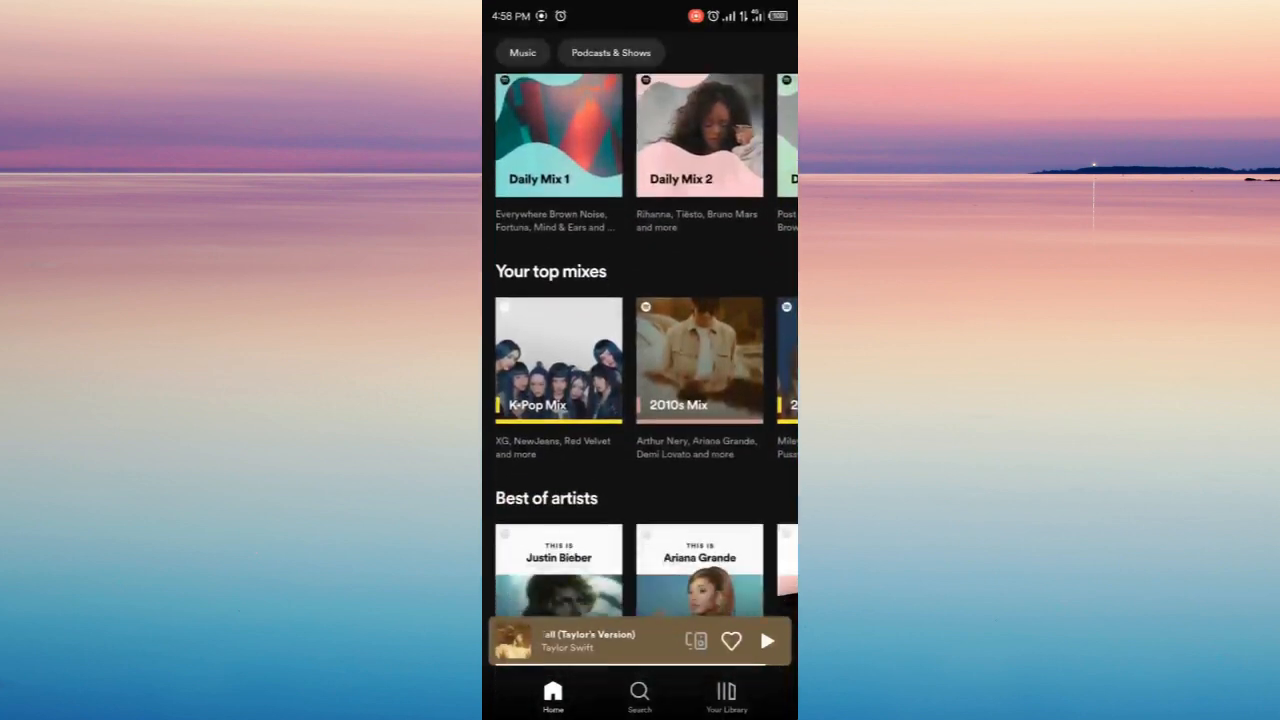
pyautogui.scroll(-3)
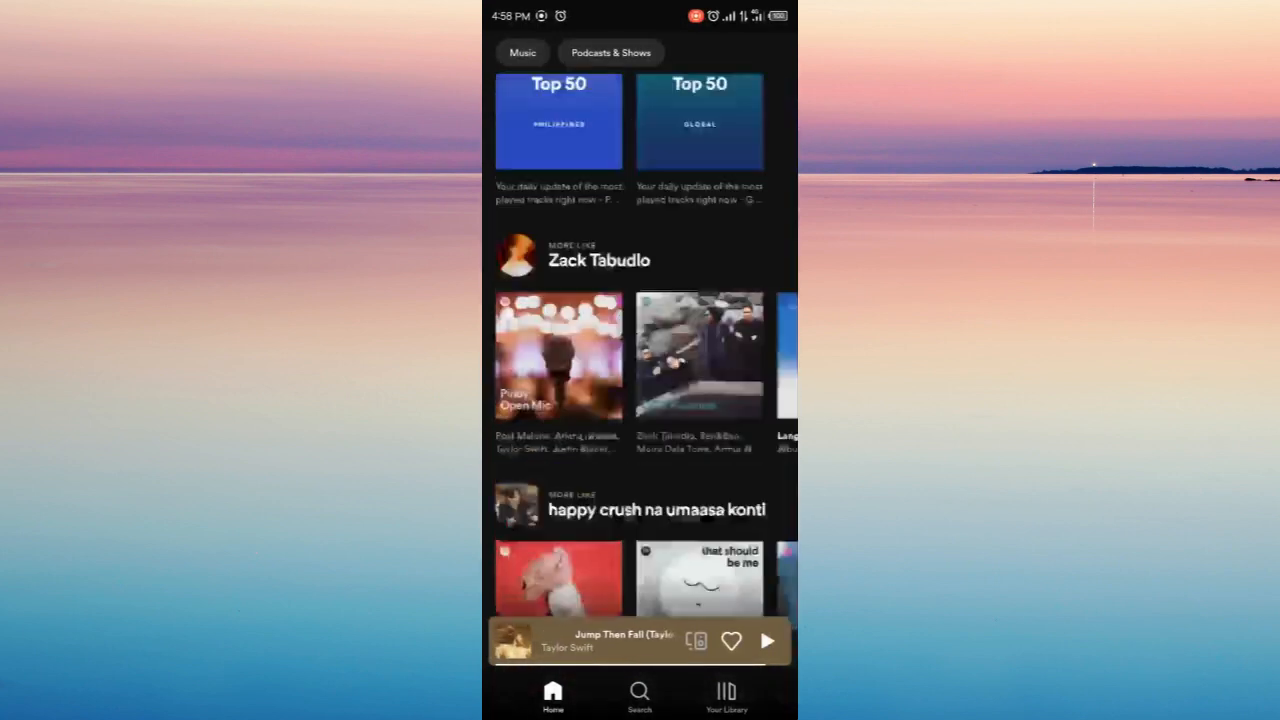
pyautogui.scroll(3)
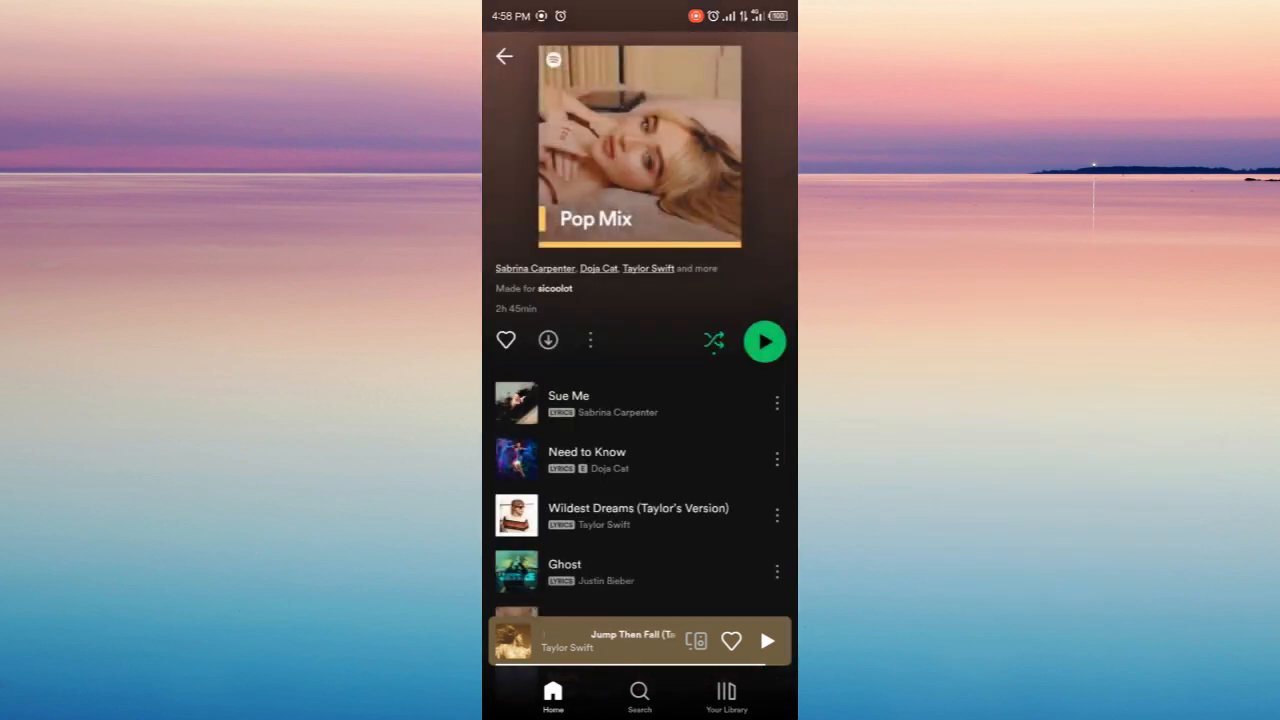
pyautogui.scroll(3)
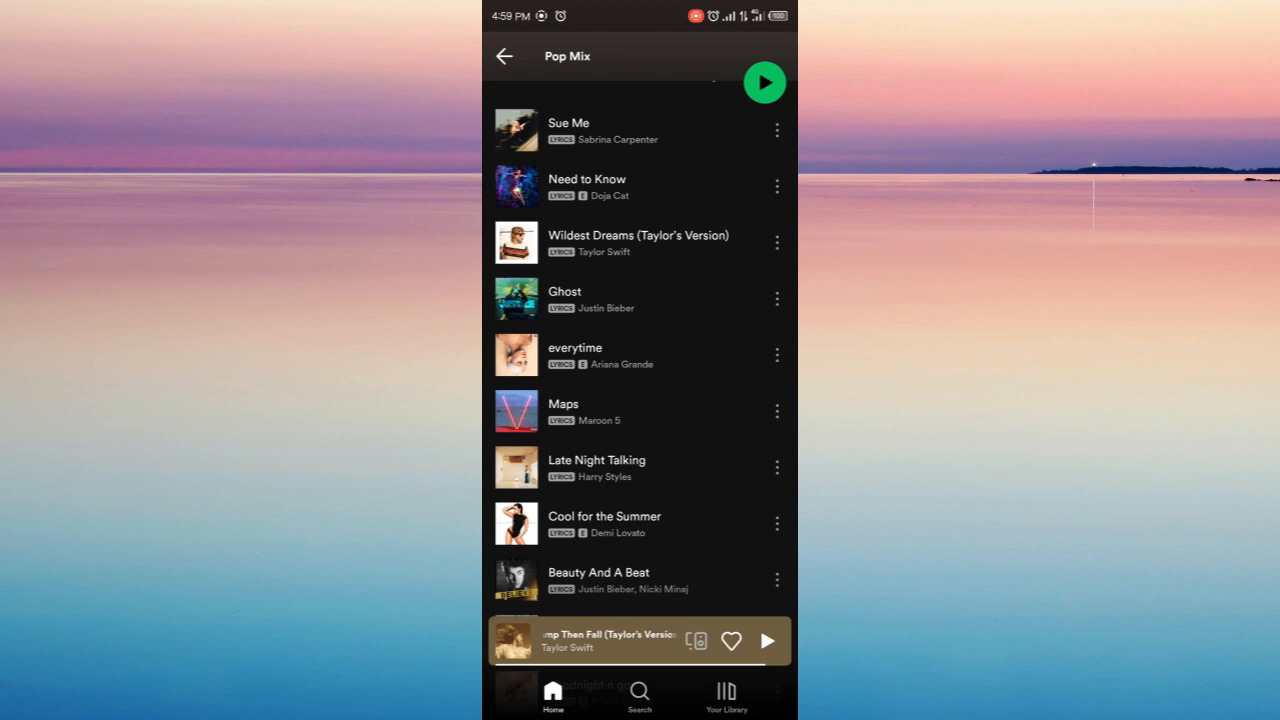
# Send Wildest Dreams (Taylor's Version) to a brand-new playlist via its options menu
pyautogui.click(776, 244)
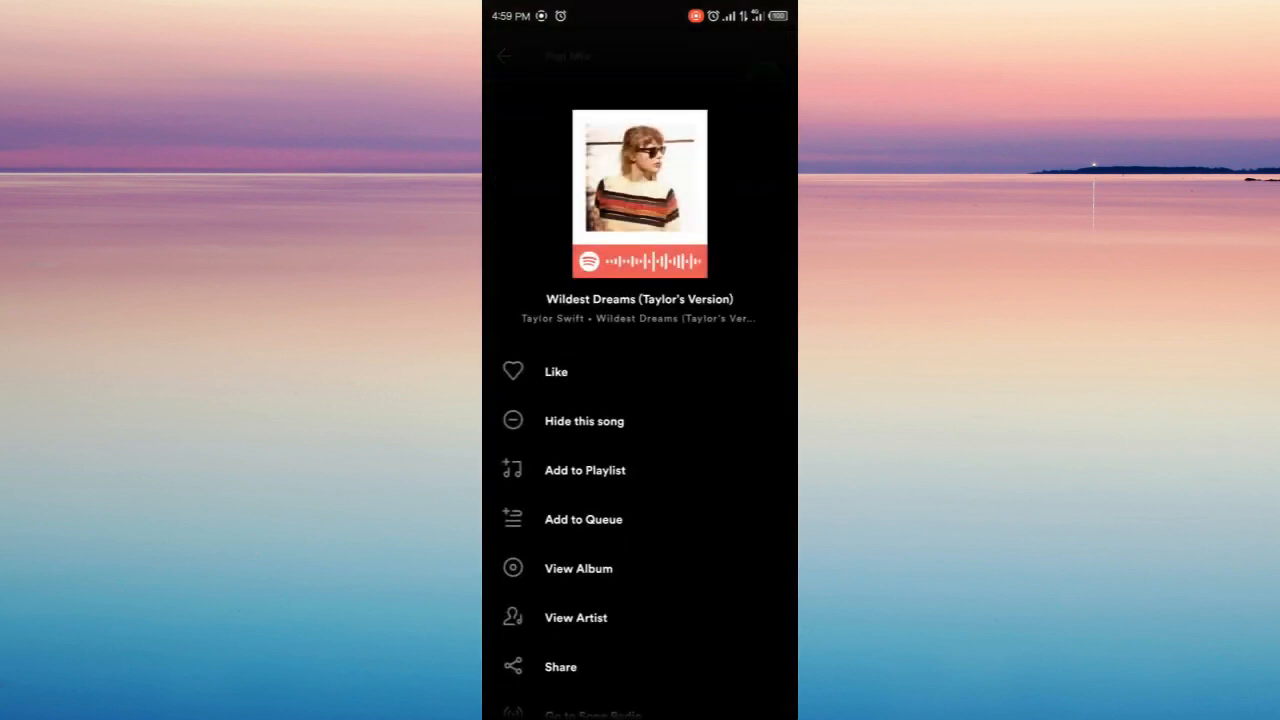
pyautogui.click(584, 470)
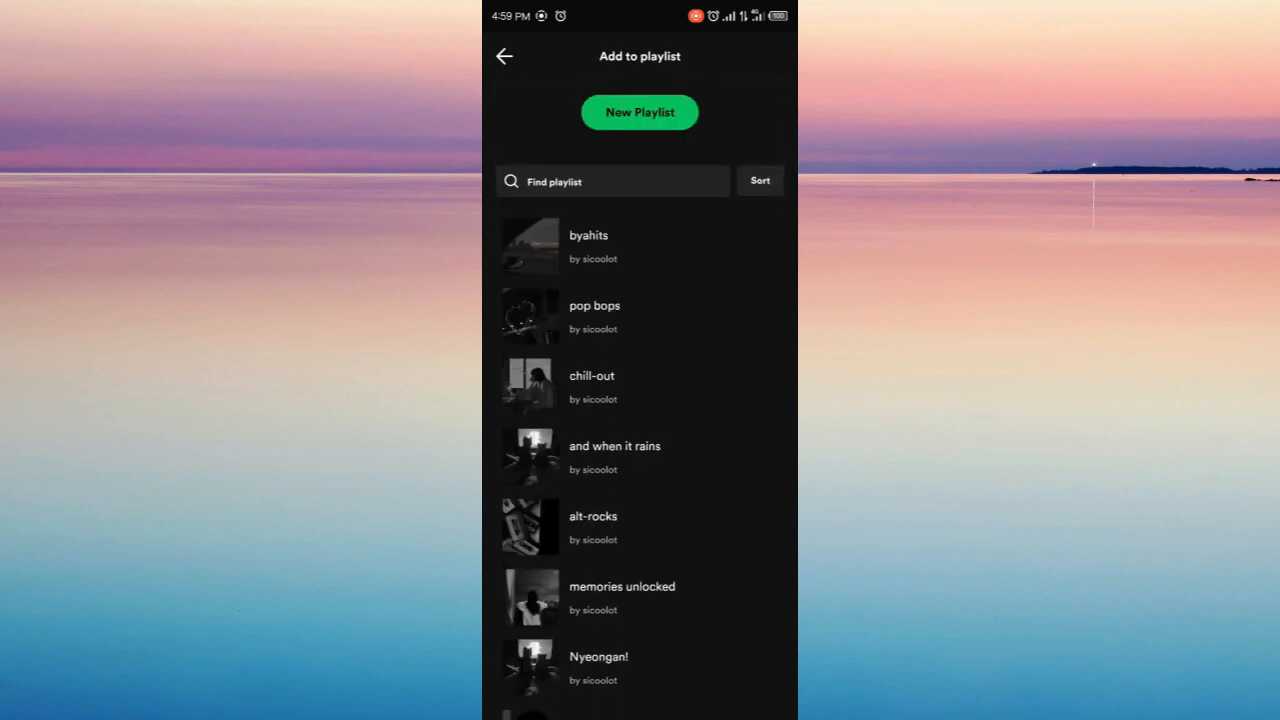
pyautogui.click(640, 112)
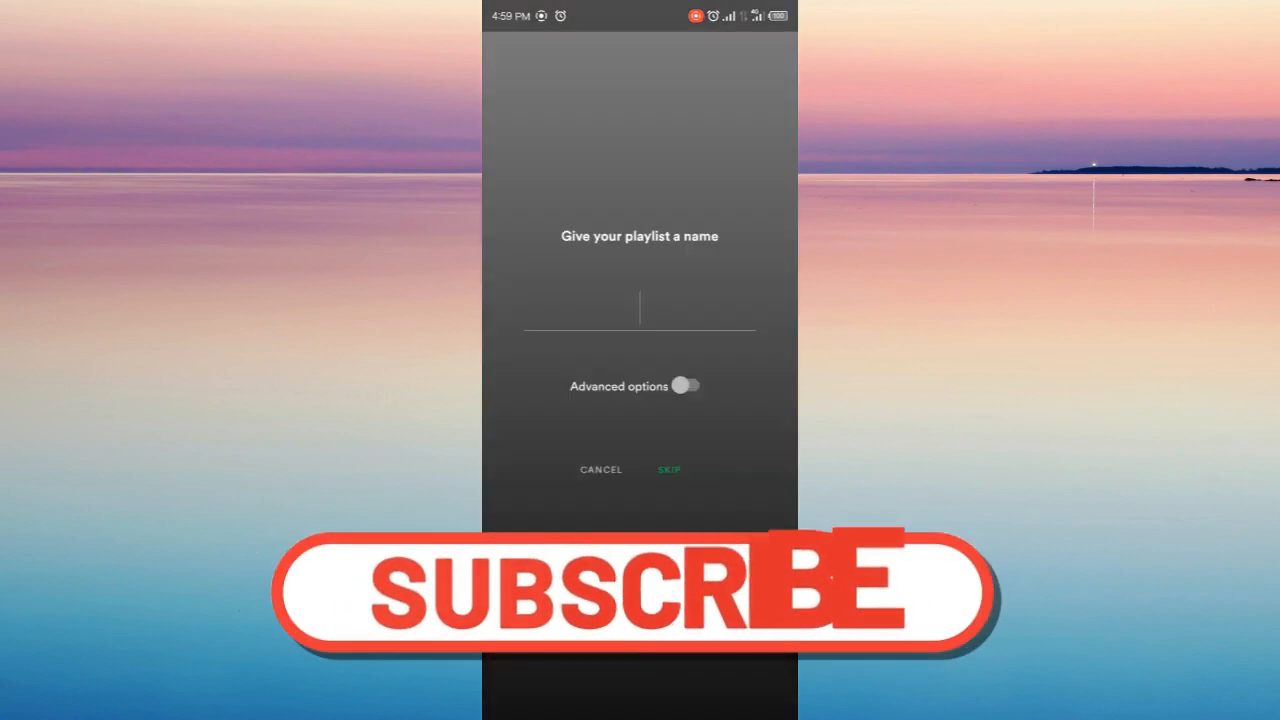
# Name the new playlist 'Downloaded Songs' and create it
pyautogui.click(640, 308)
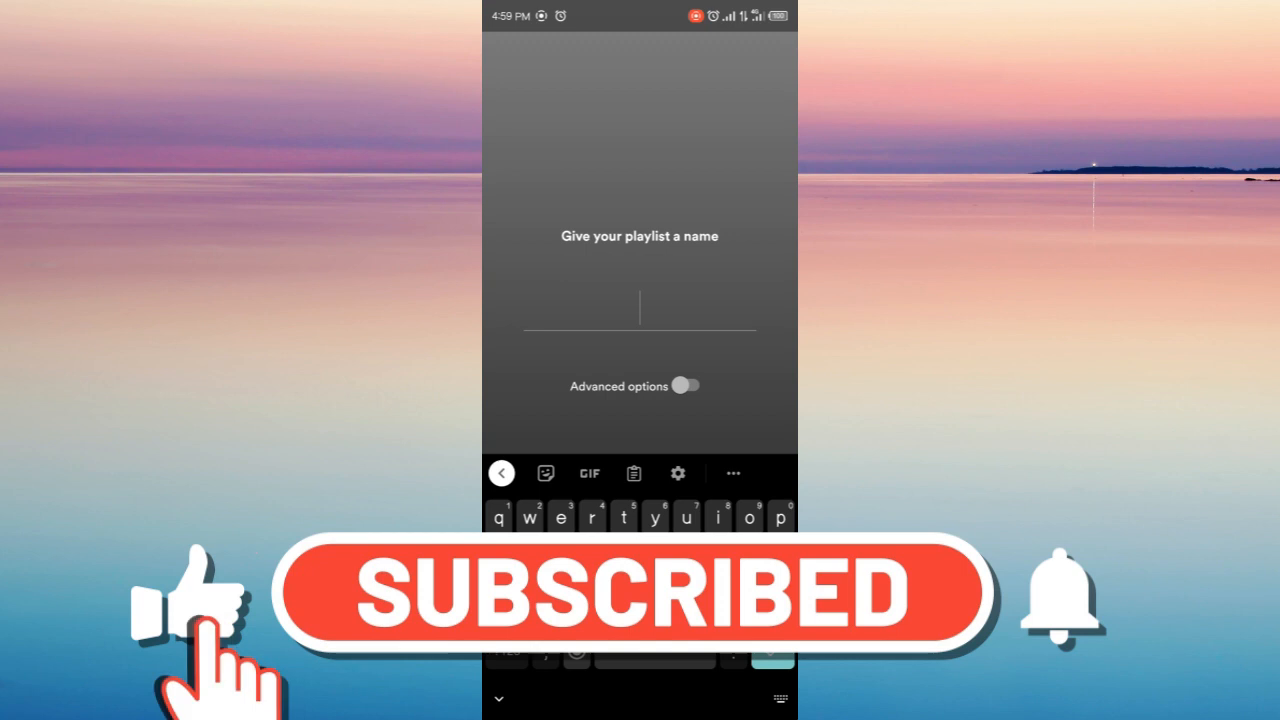
pyautogui.write('Downloaded Songs')
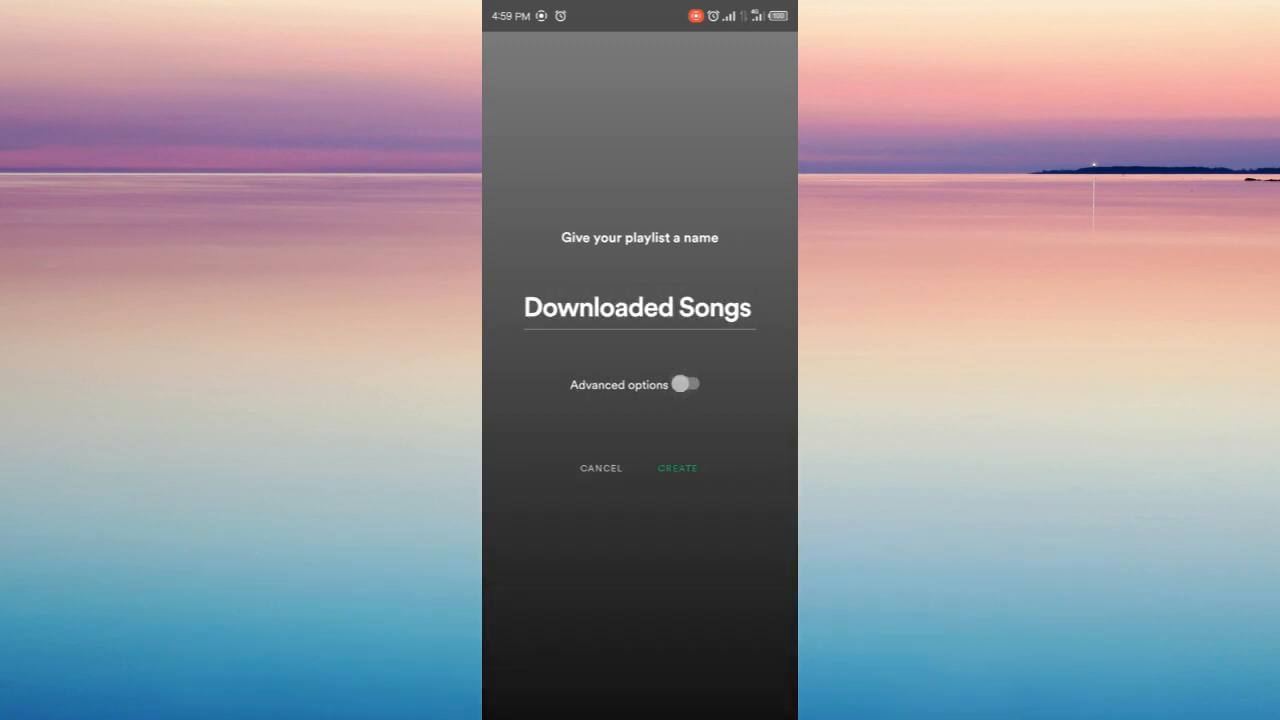
pyautogui.click(676, 468)
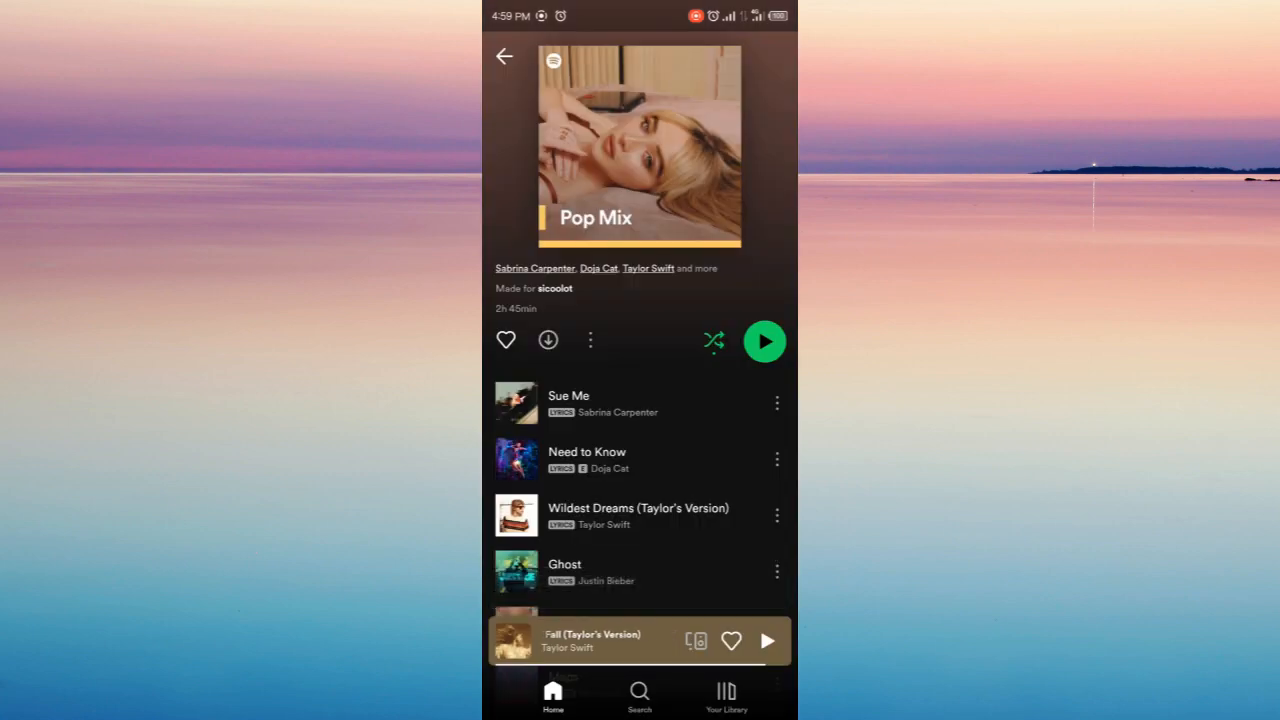
# Open the Downloaded Songs playlist from Your Library
pyautogui.click(726, 692)
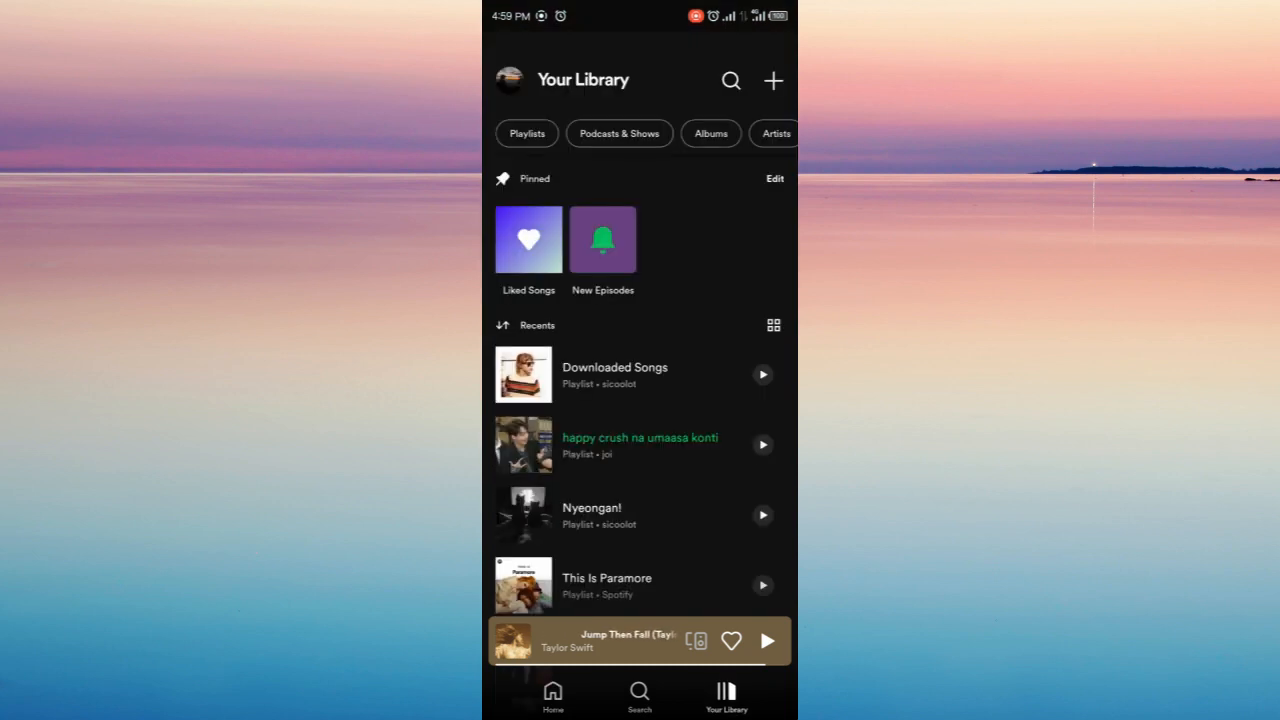
pyautogui.click(616, 374)
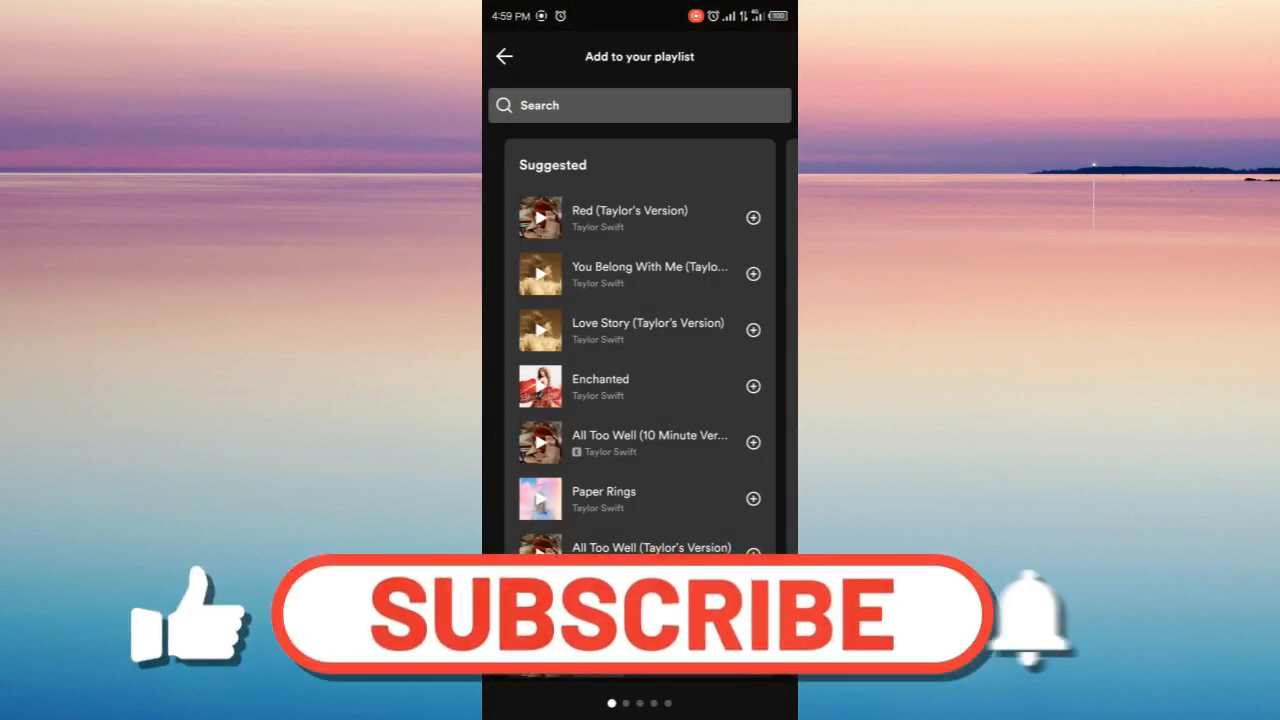
# Add I Knew You Were Trouble (Taylor's Version) from the suggestions and return to the playlist
pyautogui.scroll(-3)
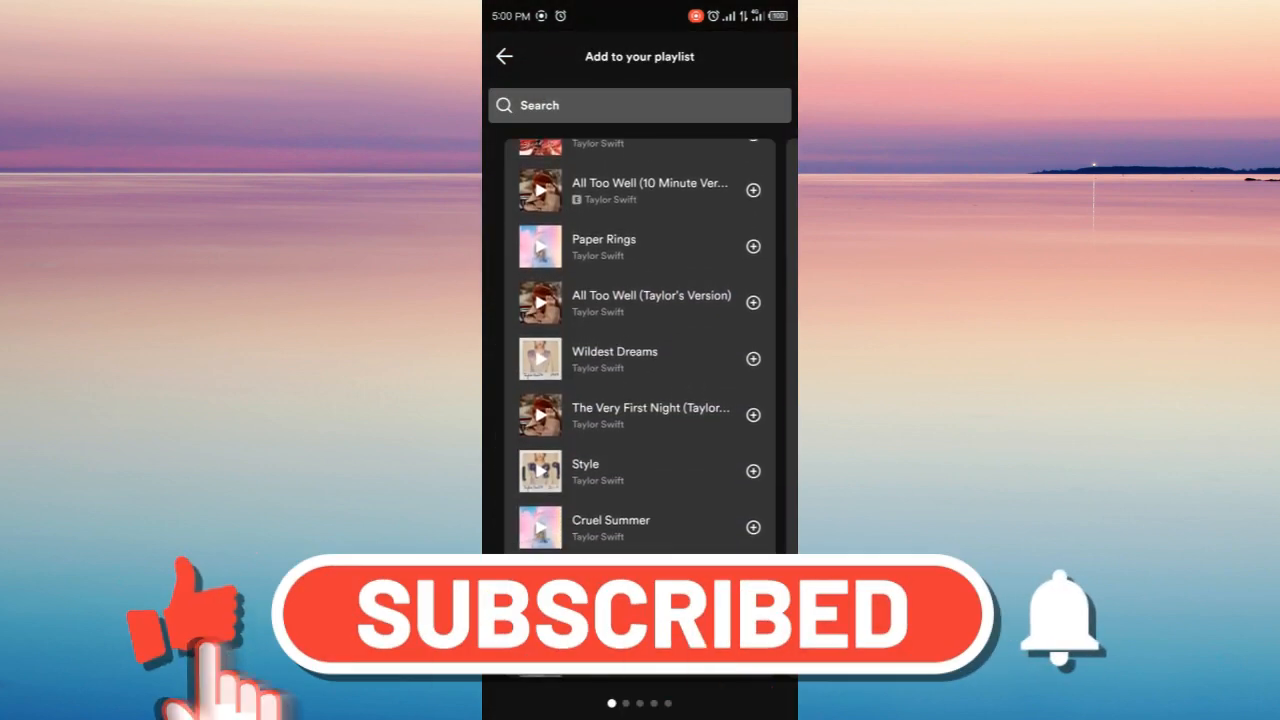
pyautogui.scroll(-3)
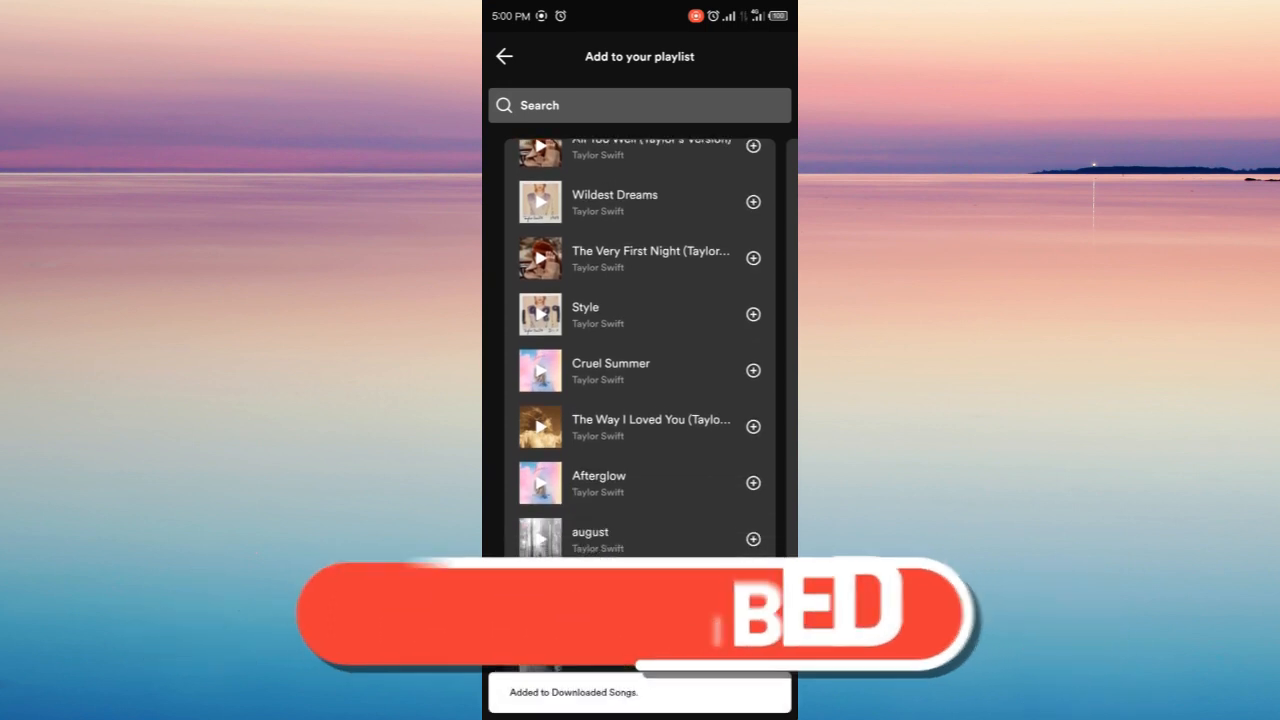
pyautogui.click(504, 56)
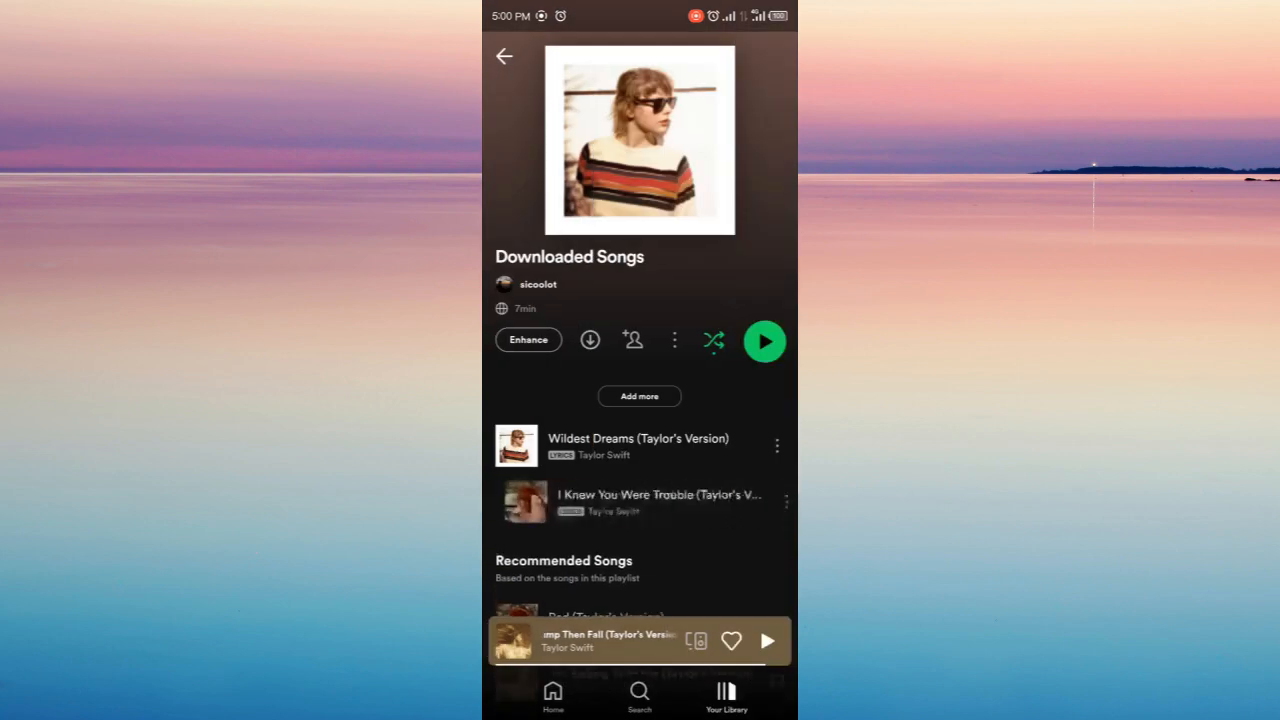